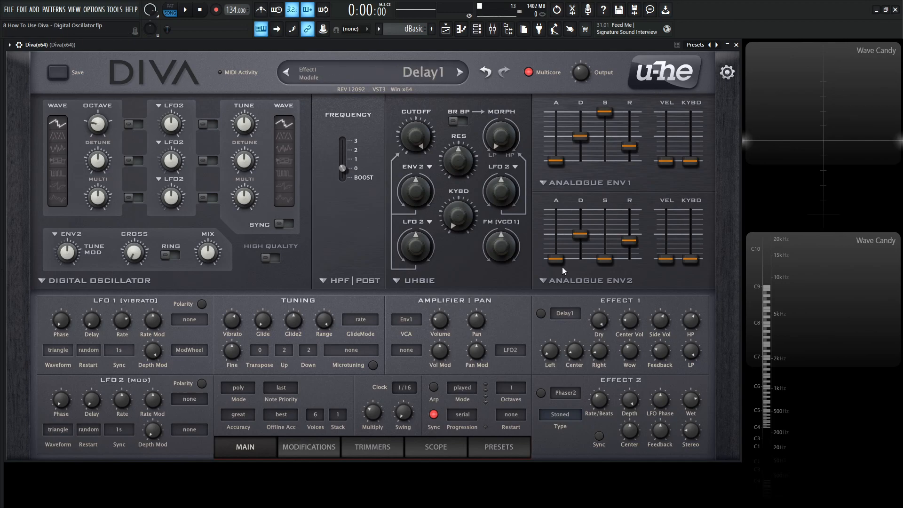
Step: Load INIT Digi-Uhbie from the 8 TEMPLATES presets, then return to the MAIN panel
{"action": "left_click", "coordinate": [498, 446]}
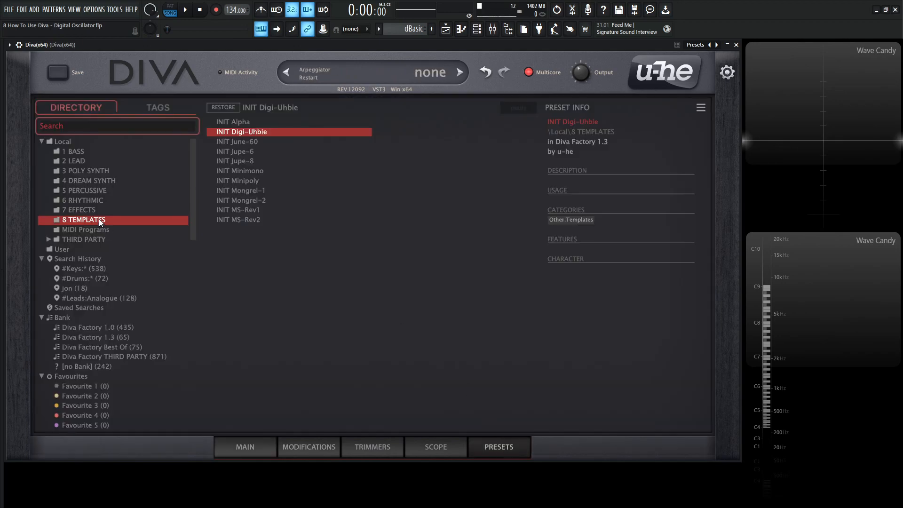
{"action": "double_click", "coordinate": [241, 131]}
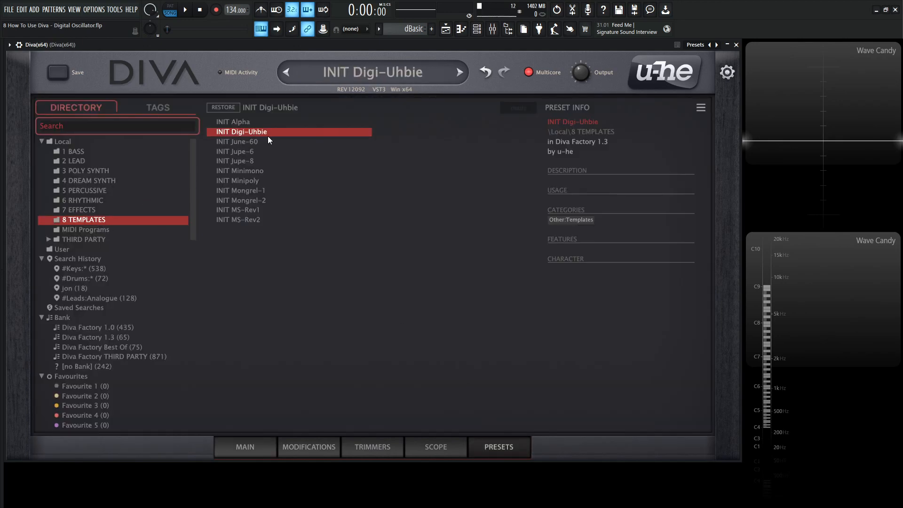
{"action": "left_click", "coordinate": [244, 447]}
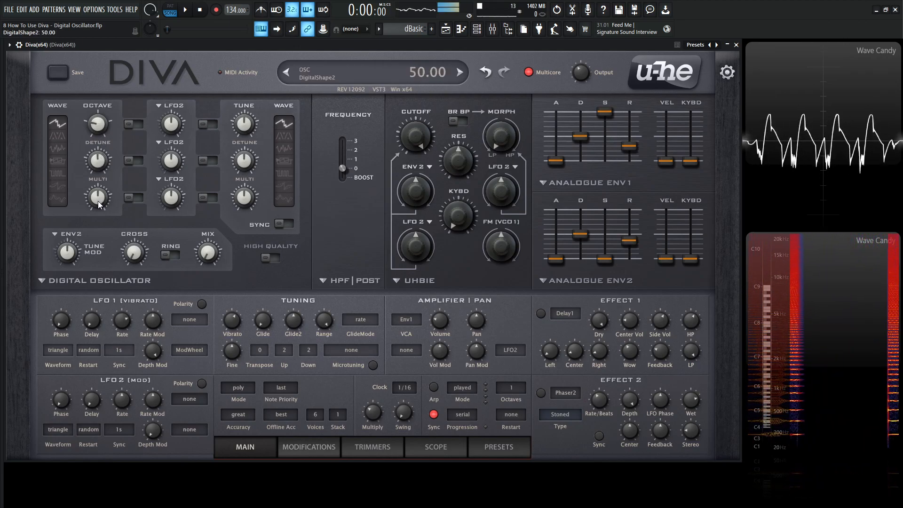
Step: Raise the digital oscillator's DigitalShape2 knob to about 66
{"action": "left_click_drag", "start_coordinate": [97, 202], "coordinate": [97, 178]}
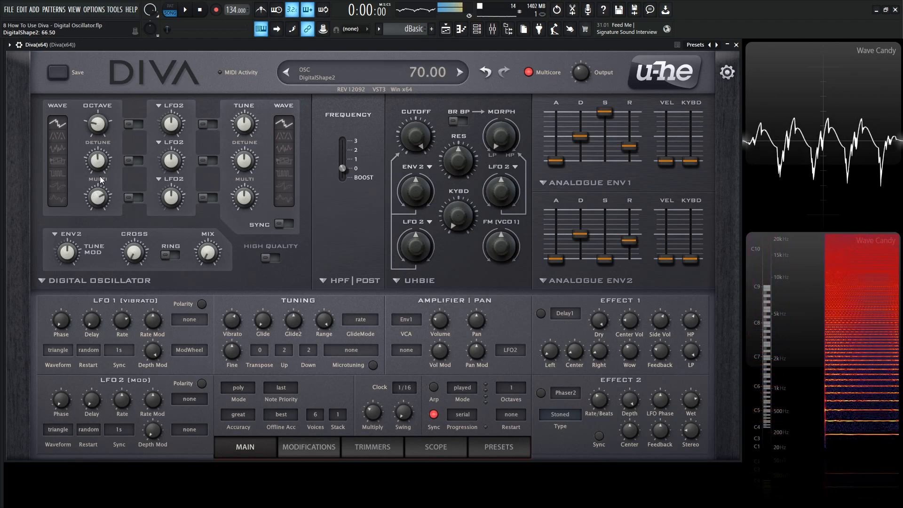
{"action": "left_click_drag", "start_coordinate": [97, 198], "coordinate": [97, 208]}
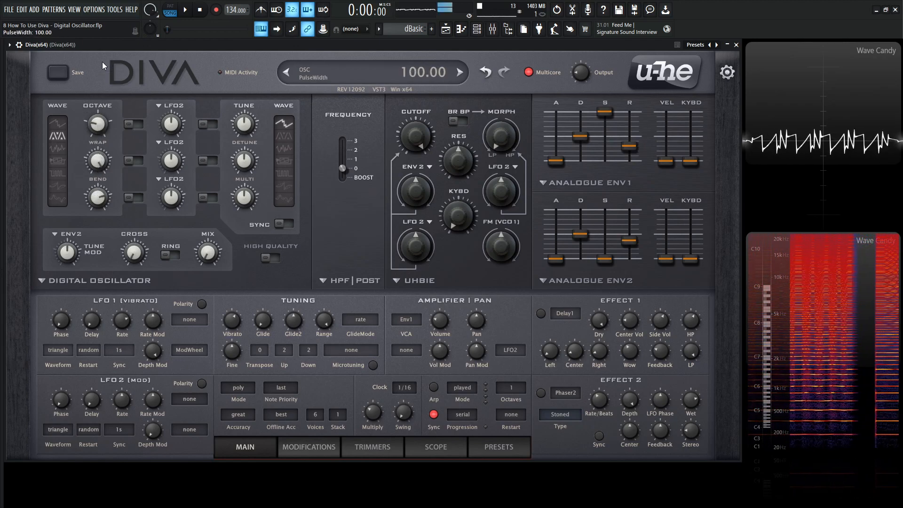
Step: Push the TriWrap wrap amount to maximum, ease it back, and tweak the bend
{"action": "left_click_drag", "start_coordinate": [426, 71], "coordinate": [426, 92]}
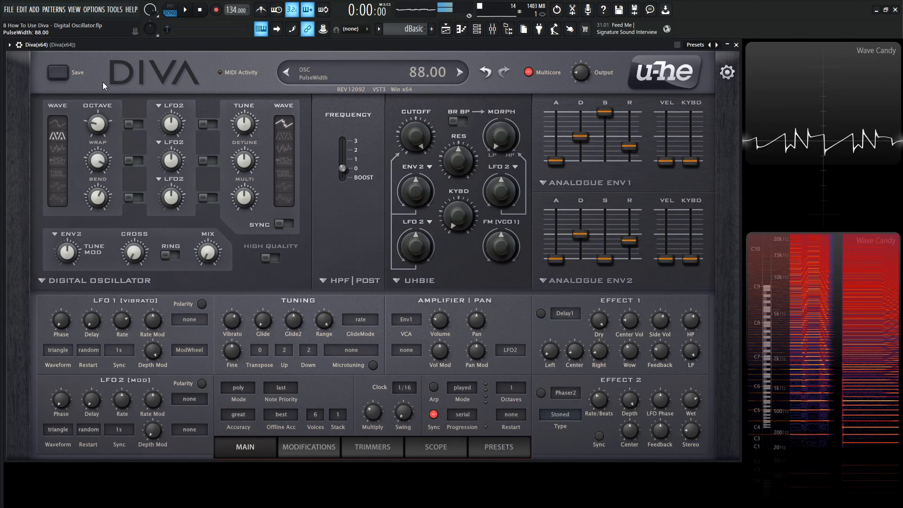
{"action": "left_click_drag", "start_coordinate": [98, 198], "coordinate": [101, 209]}
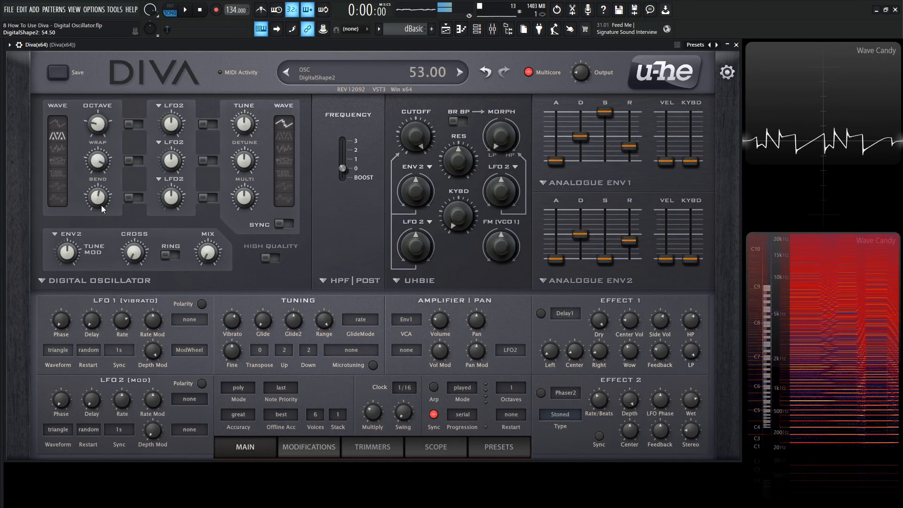
{"action": "left_click_drag", "start_coordinate": [96, 199], "coordinate": [97, 196]}
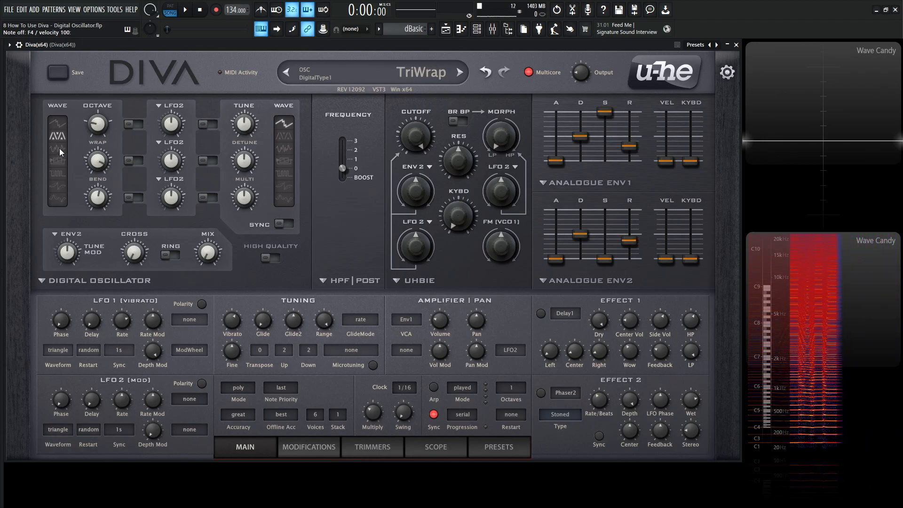
Step: Select the next wave and drop its Tune amount to 21
{"action": "left_click", "coordinate": [57, 148]}
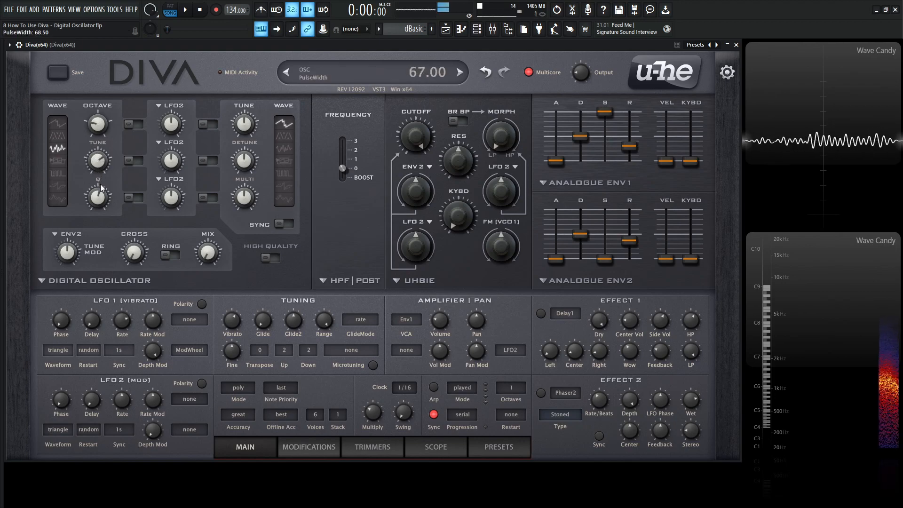
{"action": "left_click_drag", "start_coordinate": [97, 161], "coordinate": [97, 179]}
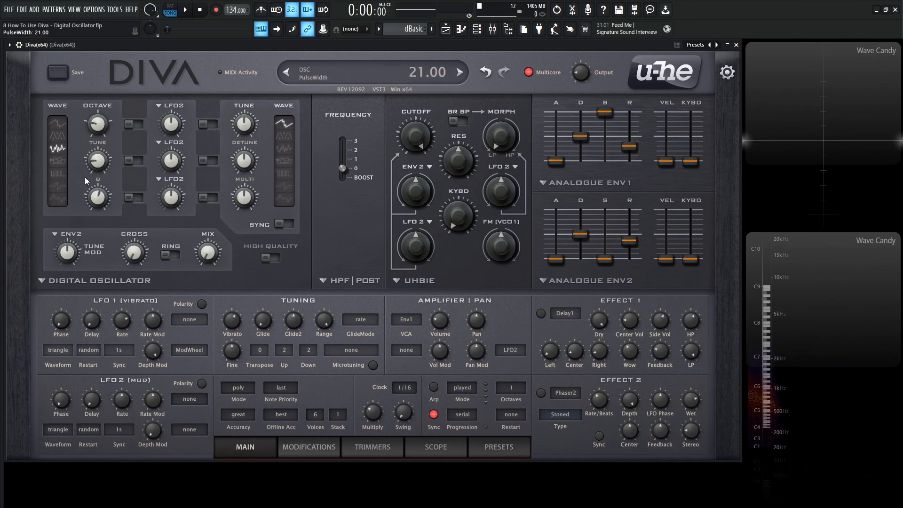
Step: Select the feedback wave and adjust its Feedback and Tune amounts
{"action": "left_click", "coordinate": [57, 162]}
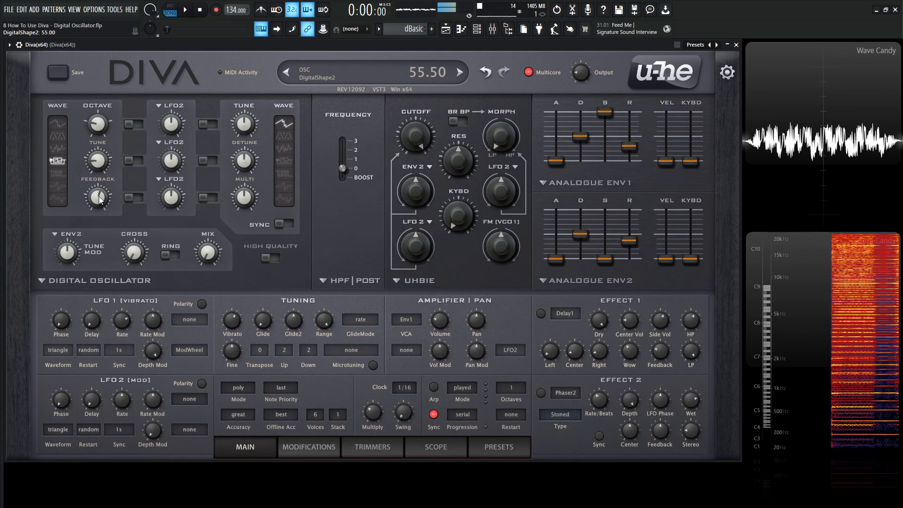
{"action": "left_click_drag", "start_coordinate": [97, 198], "coordinate": [96, 164]}
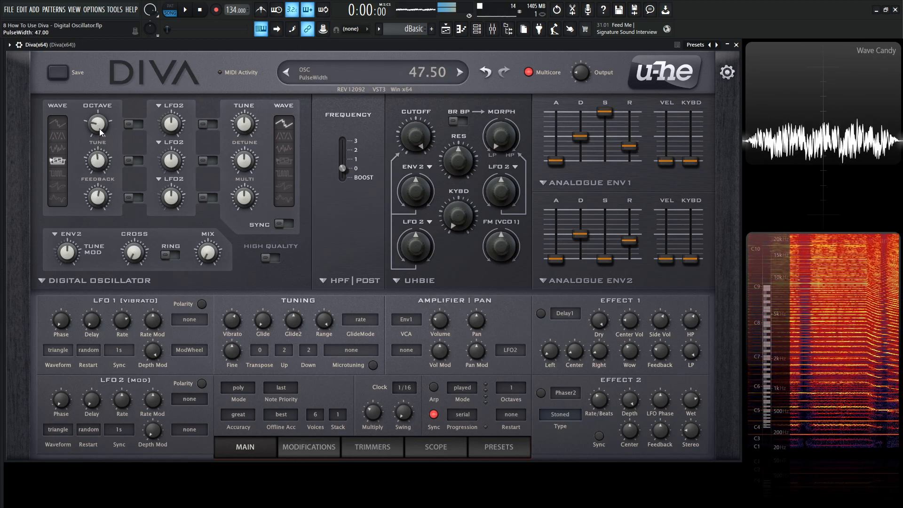
{"action": "left_click_drag", "start_coordinate": [97, 124], "coordinate": [97, 115]}
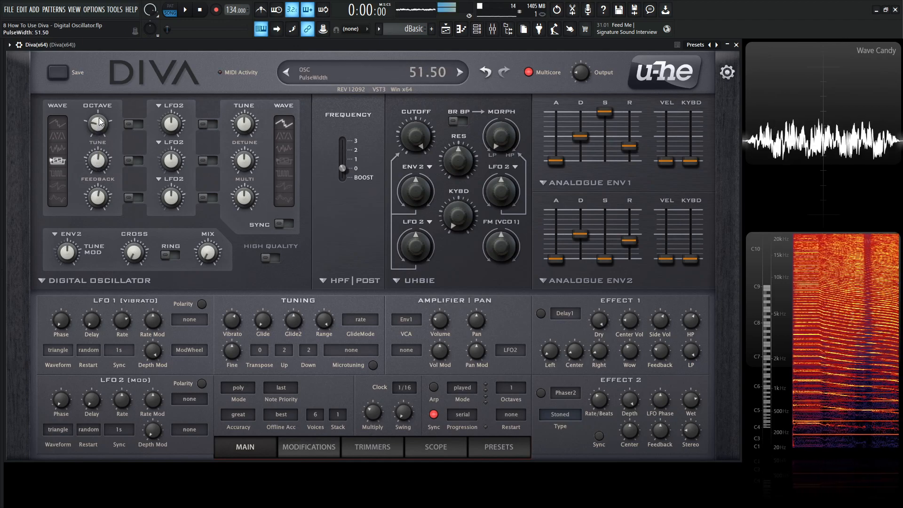
{"action": "left_click_drag", "start_coordinate": [97, 118], "coordinate": [92, 161]}
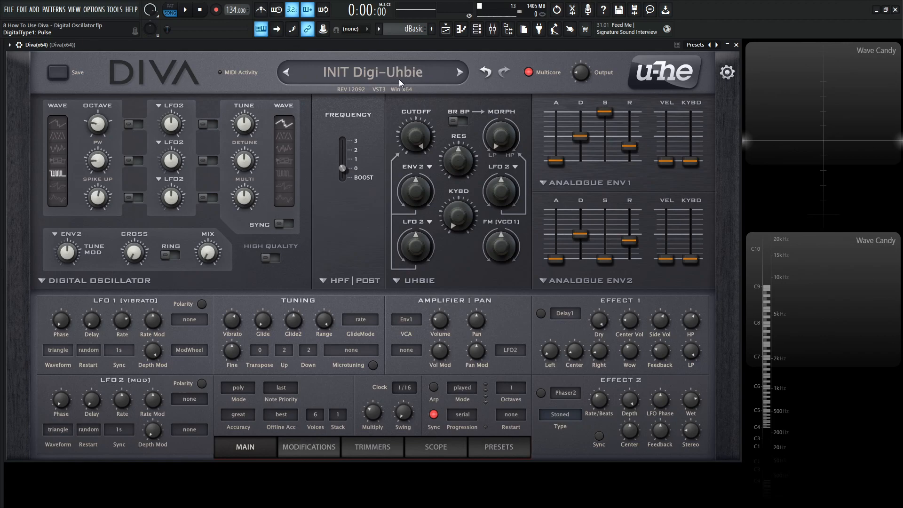
{"action": "mouse_move", "coordinate": [328, 139]}
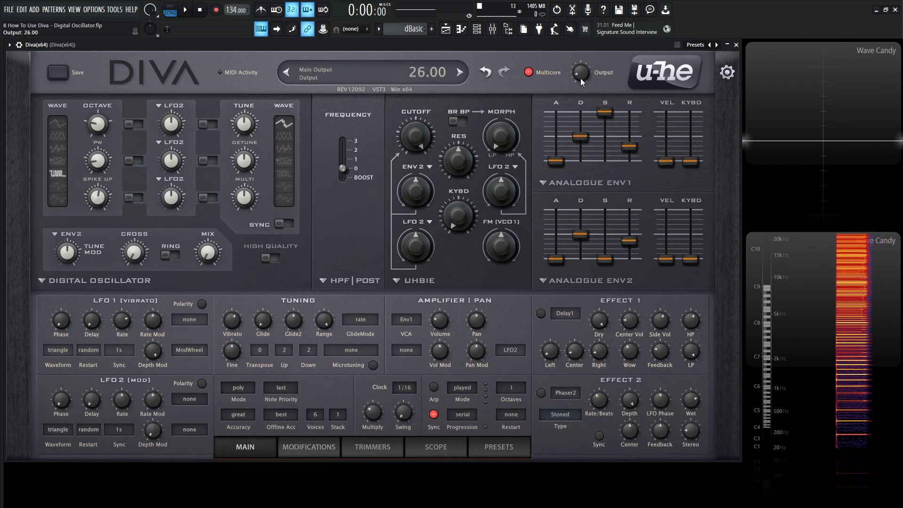
Step: Lower the Output volume, then tweak the Pulse wave's PW and Spike Up amounts
{"action": "left_click_drag", "start_coordinate": [582, 72], "coordinate": [581, 84]}
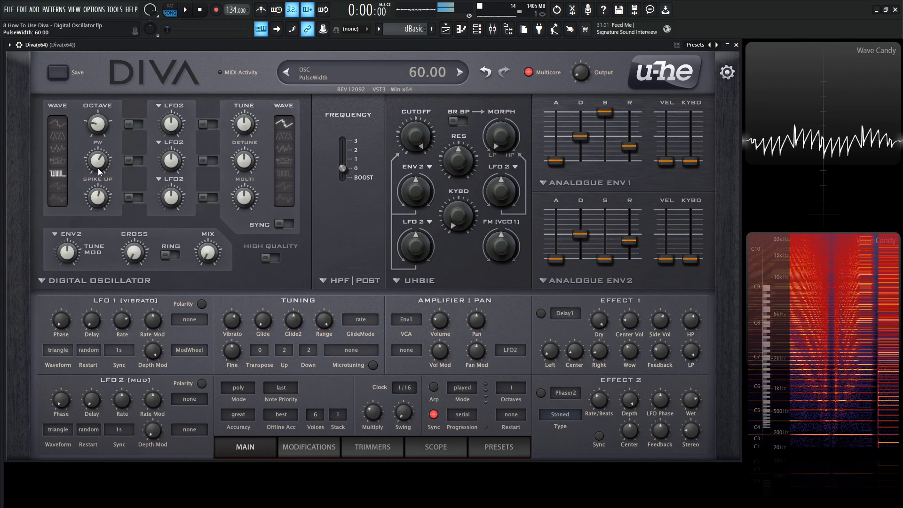
{"action": "left_click_drag", "start_coordinate": [97, 161], "coordinate": [97, 182]}
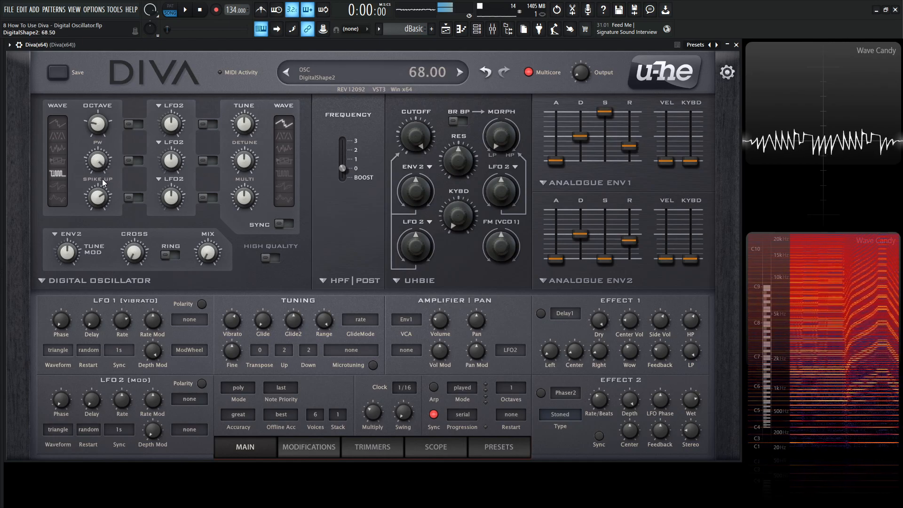
{"action": "left_click_drag", "start_coordinate": [97, 195], "coordinate": [97, 207]}
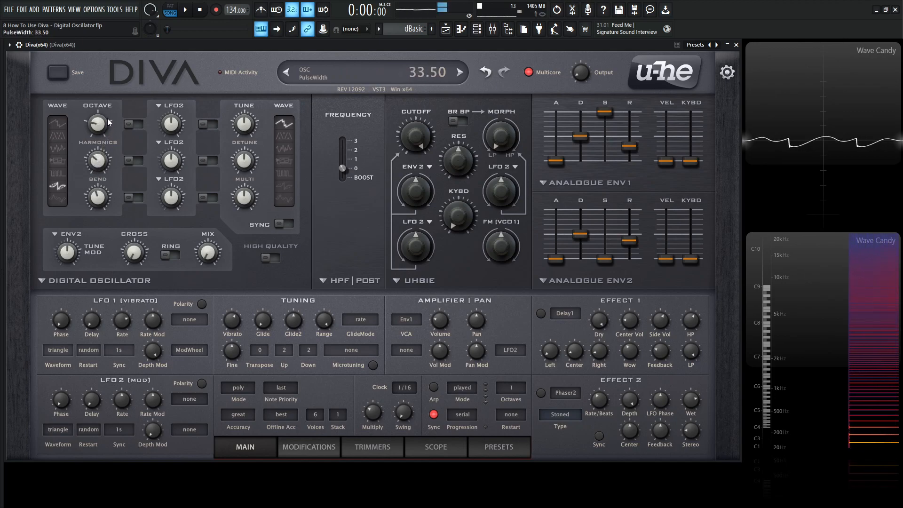
Step: Sweep the Harmonics amount up to 100, settling near 81
{"action": "left_click_drag", "start_coordinate": [97, 198], "coordinate": [97, 190]}
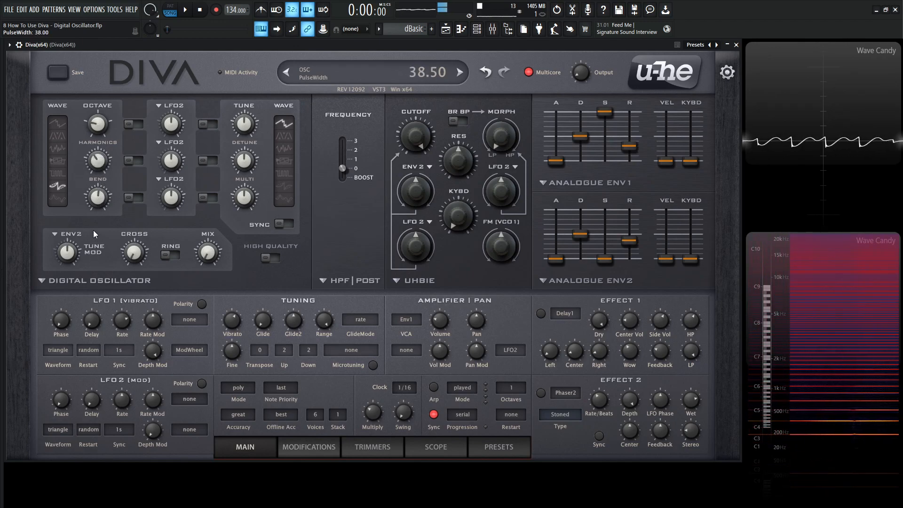
{"action": "left_click_drag", "start_coordinate": [98, 161], "coordinate": [97, 144]}
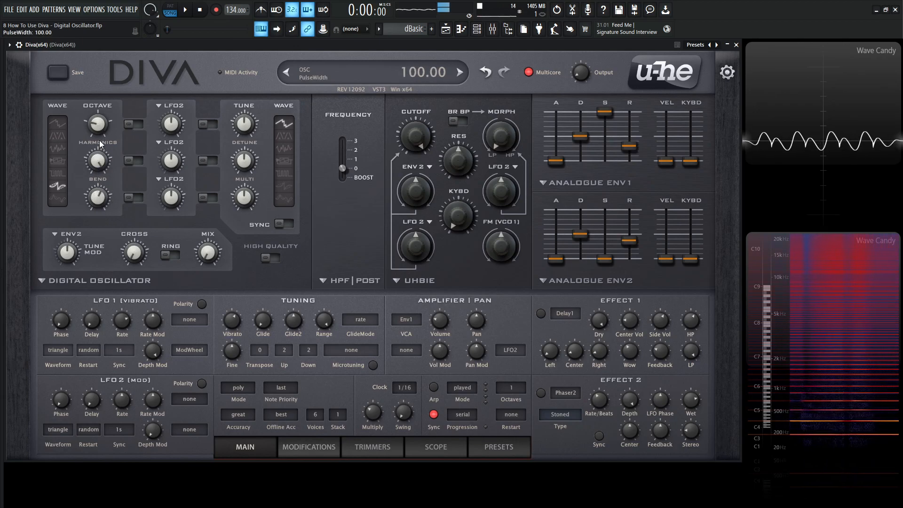
{"action": "left_click_drag", "start_coordinate": [97, 161], "coordinate": [97, 184]}
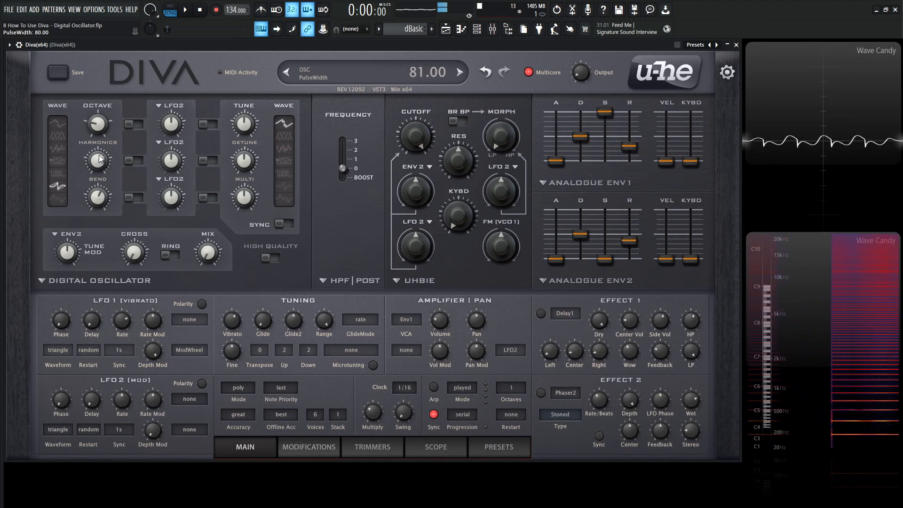
{"action": "left_click", "coordinate": [57, 202]}
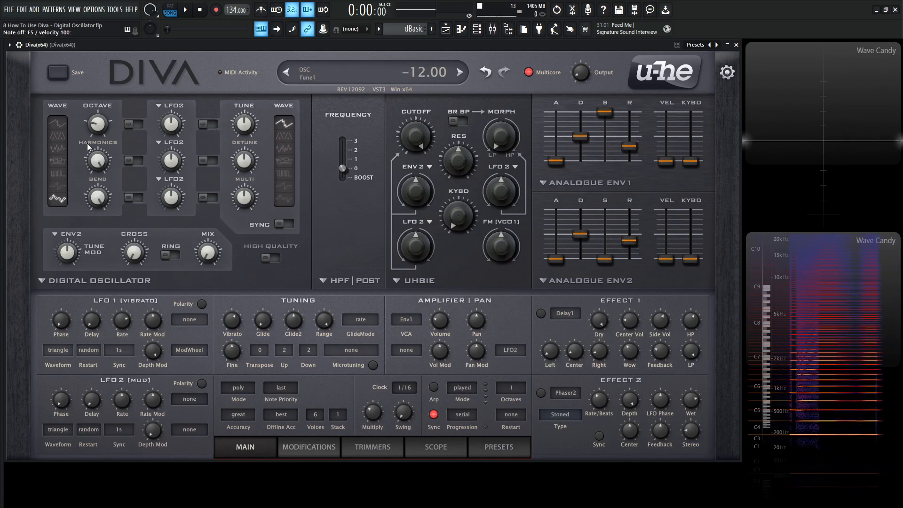
Step: Switch the oscillator to the bottom Multisaw waveform
{"action": "left_click", "coordinate": [58, 205]}
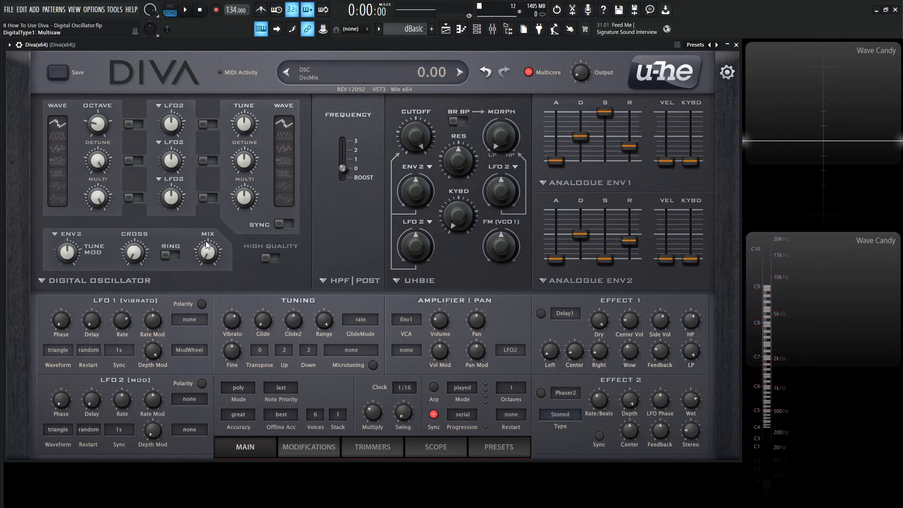
Step: Nudge the oscillator Mix knob up to about 7.5 on Multisaw
{"action": "left_click_drag", "start_coordinate": [208, 253], "coordinate": [208, 242]}
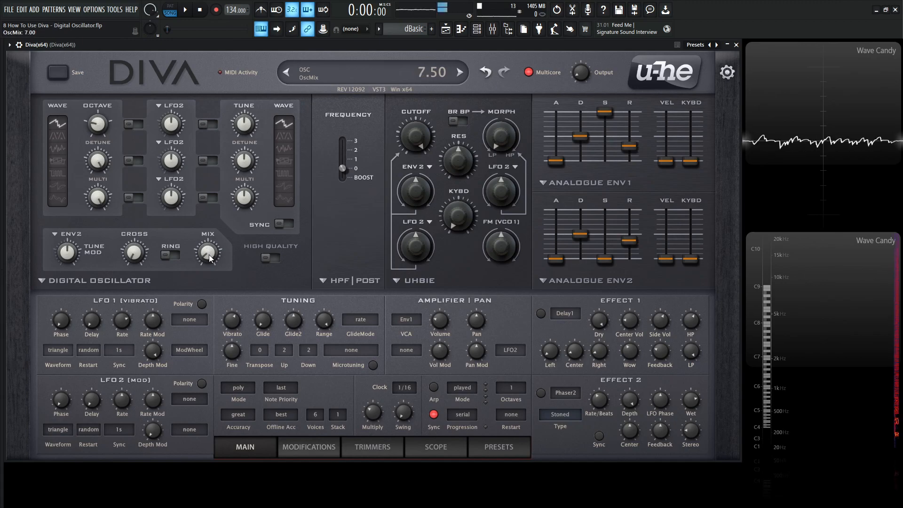
{"action": "left_click_drag", "start_coordinate": [207, 252], "coordinate": [210, 225]}
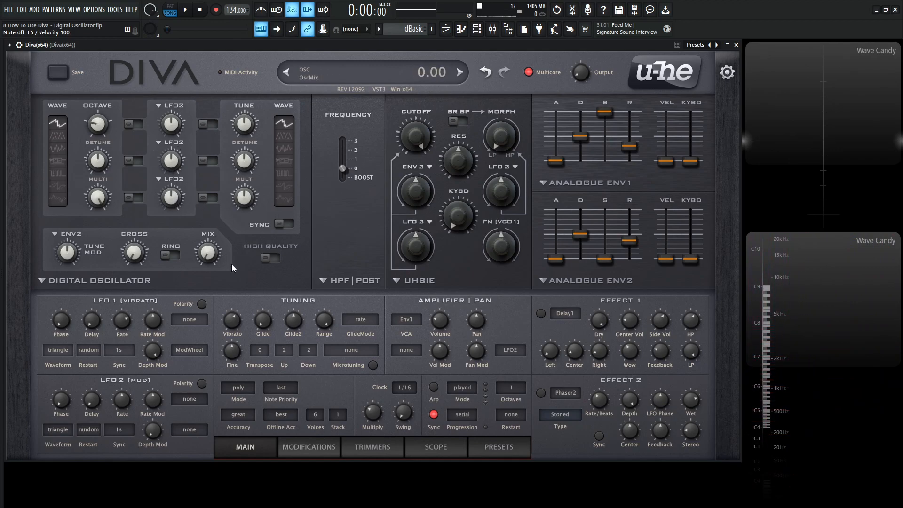
Step: Enable LFO2 Octave modulation with raised depth, set depth near 12, and switch off Tune's LFO2
{"action": "left_click_drag", "start_coordinate": [97, 120], "coordinate": [90, 138]}
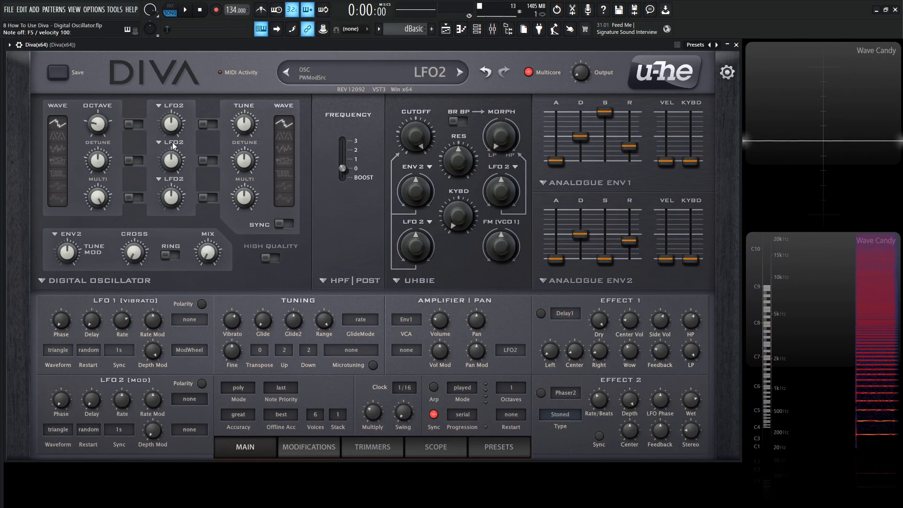
{"action": "left_click", "coordinate": [134, 125]}
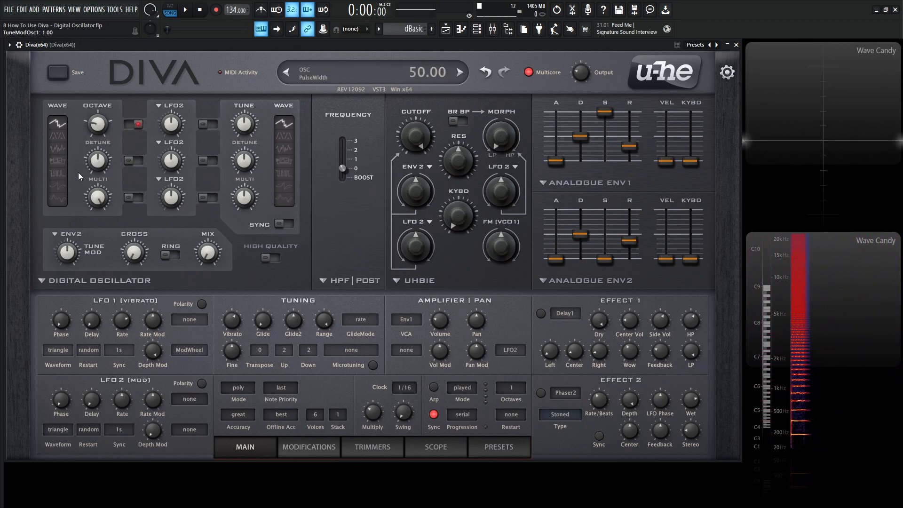
{"action": "left_click_drag", "start_coordinate": [97, 121], "coordinate": [97, 150]}
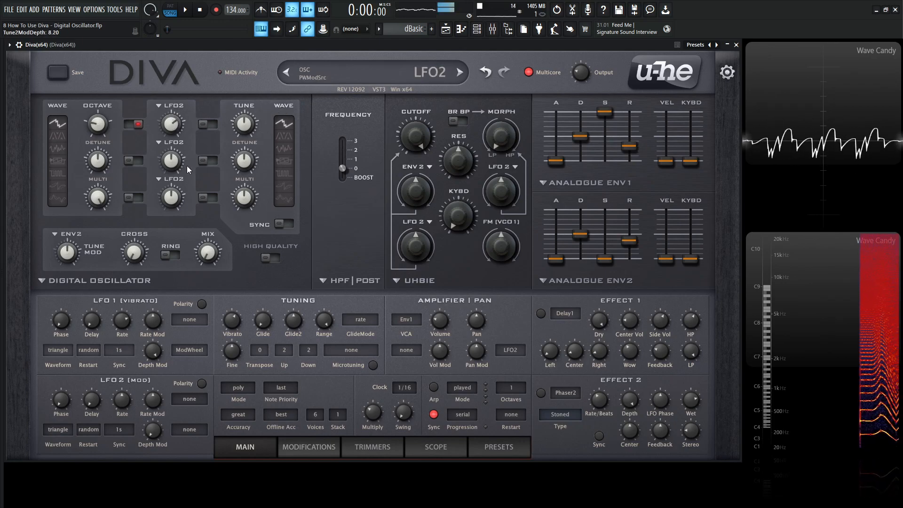
{"action": "left_click_drag", "start_coordinate": [170, 123], "coordinate": [173, 113]}
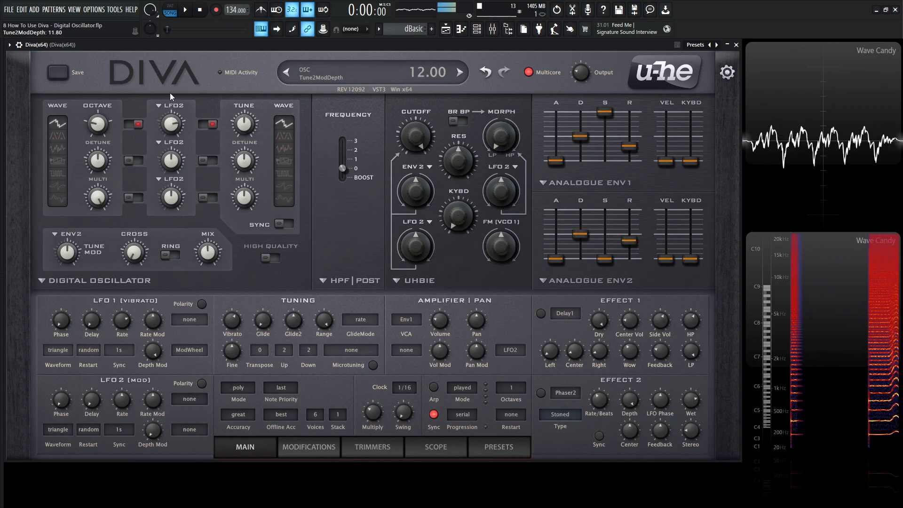
{"action": "left_click_drag", "start_coordinate": [172, 121], "coordinate": [171, 112]}
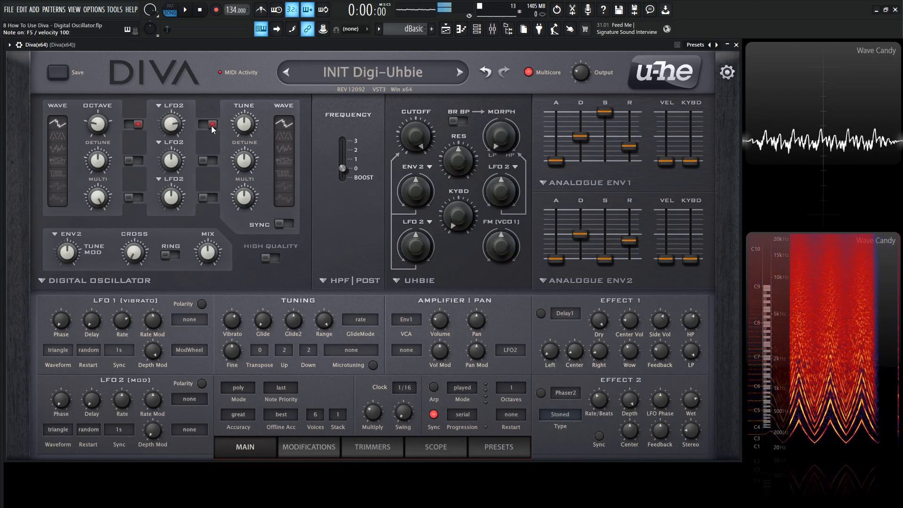
{"action": "left_click", "coordinate": [210, 126]}
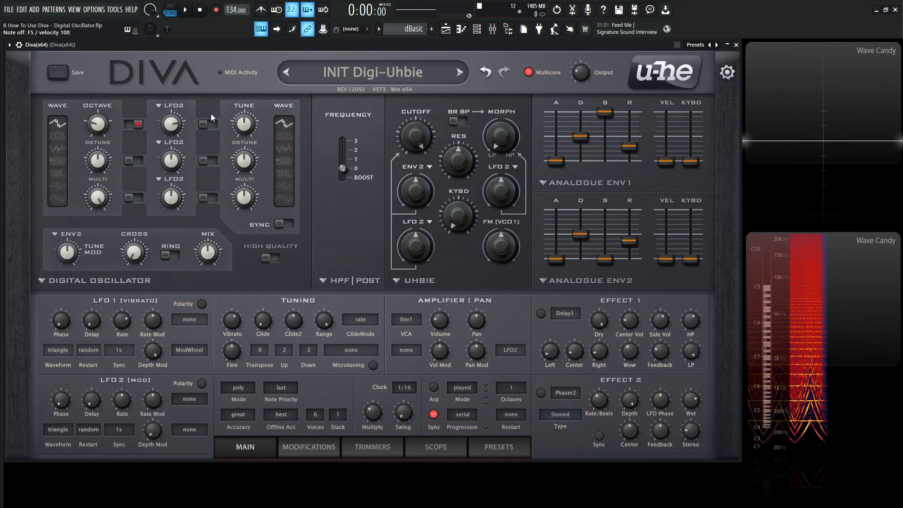
Step: Zero the oscillator 1 pitch depth, try pulse-width depth, then set shape depth near 47
{"action": "left_click_drag", "start_coordinate": [170, 126], "coordinate": [170, 116]}
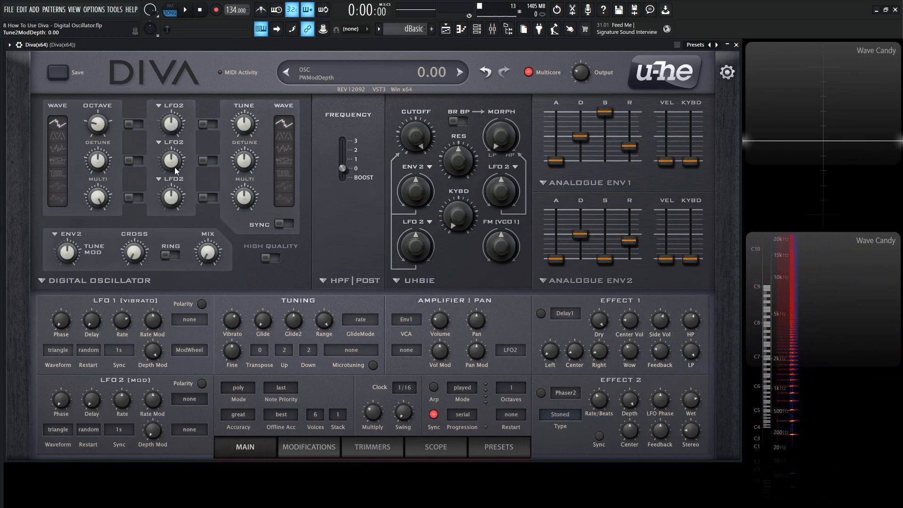
{"action": "left_click_drag", "start_coordinate": [133, 164], "coordinate": [133, 173]}
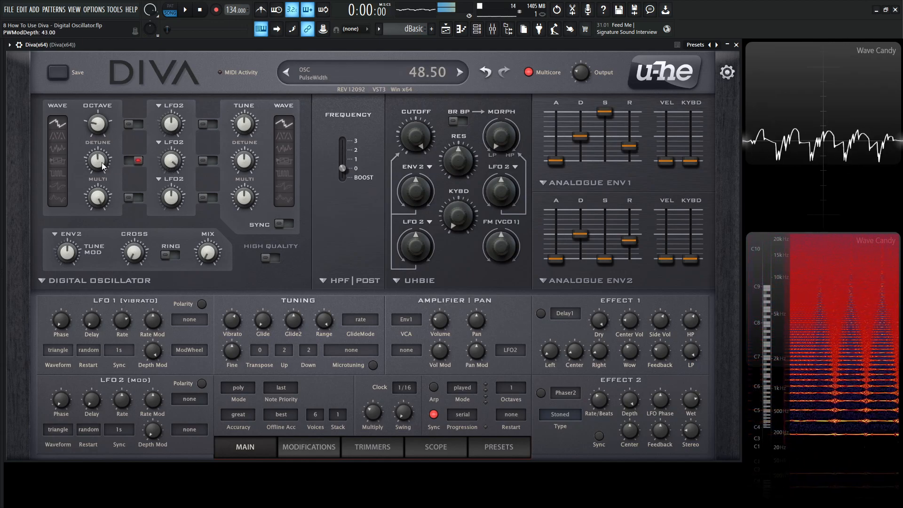
{"action": "left_click_drag", "start_coordinate": [97, 160], "coordinate": [100, 147]}
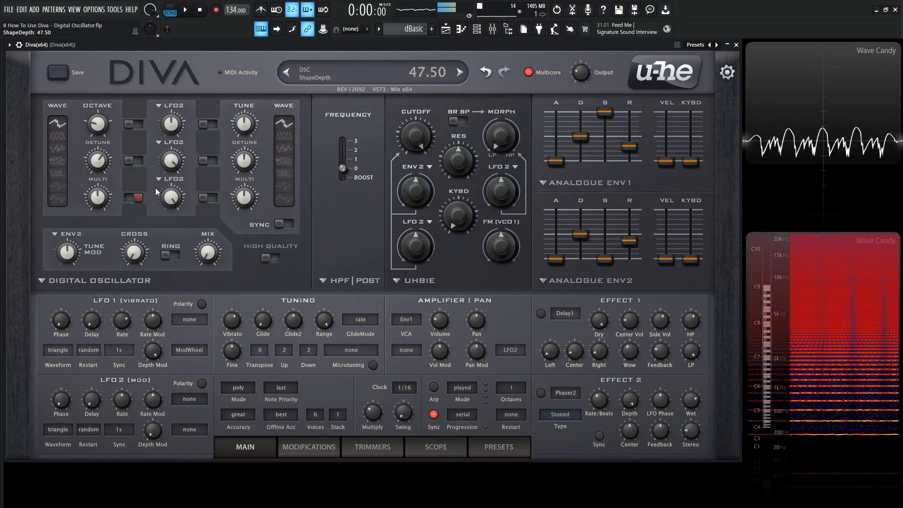
{"action": "left_click_drag", "start_coordinate": [97, 200], "coordinate": [97, 208]}
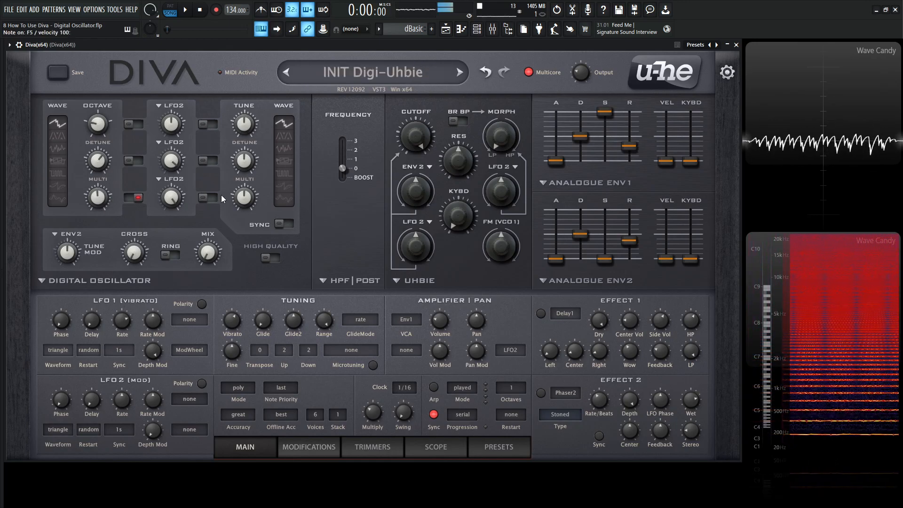
{"action": "left_click_drag", "start_coordinate": [170, 202], "coordinate": [169, 198]}
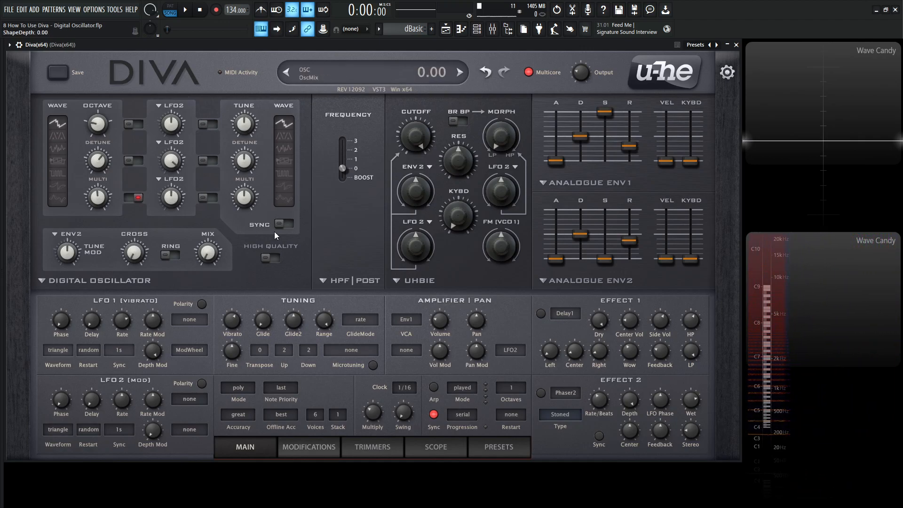
Step: Toggle oscillator 2 sync, then make LFO2 the Tune Mod source and adjust its amount
{"action": "left_click", "coordinate": [279, 223]}
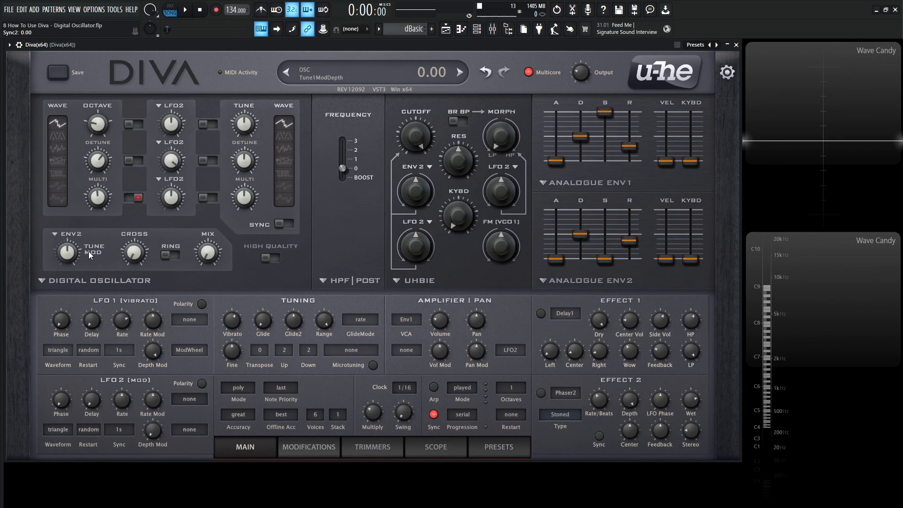
{"action": "left_click", "coordinate": [67, 249]}
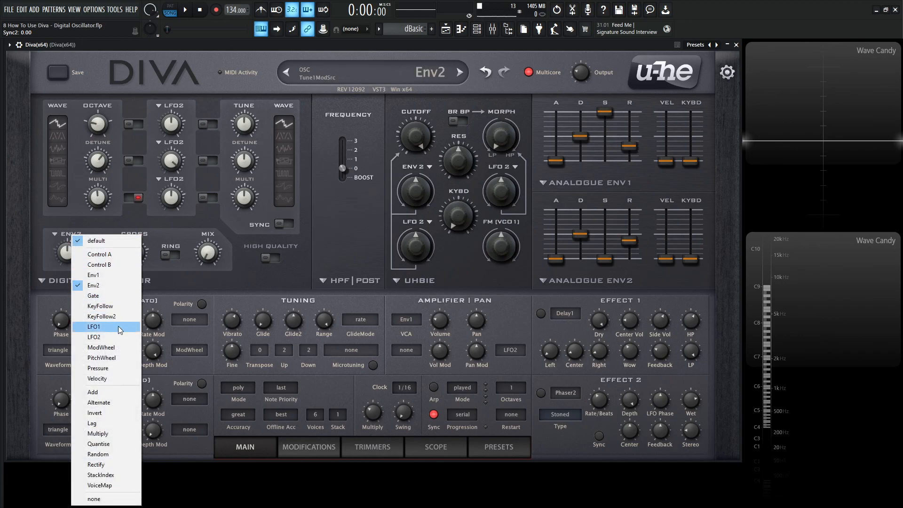
{"action": "left_click", "coordinate": [95, 337]}
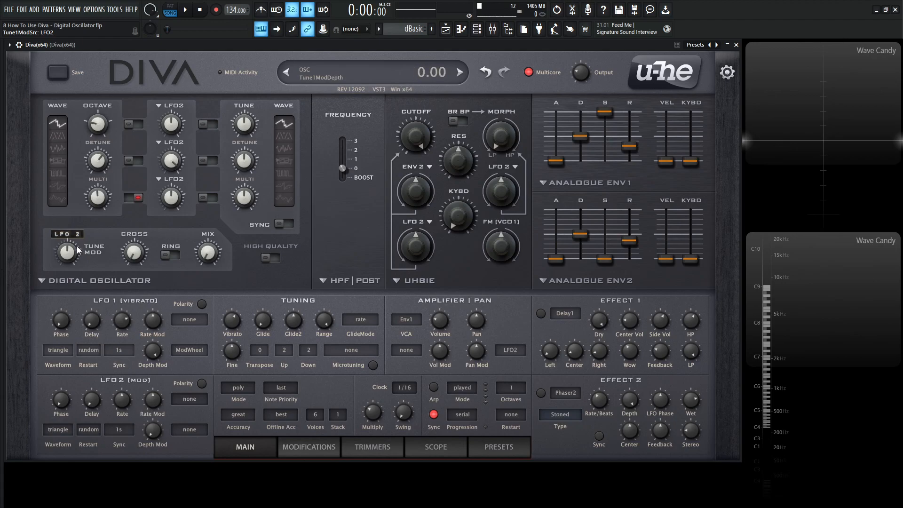
{"action": "left_click_drag", "start_coordinate": [66, 252], "coordinate": [66, 236]}
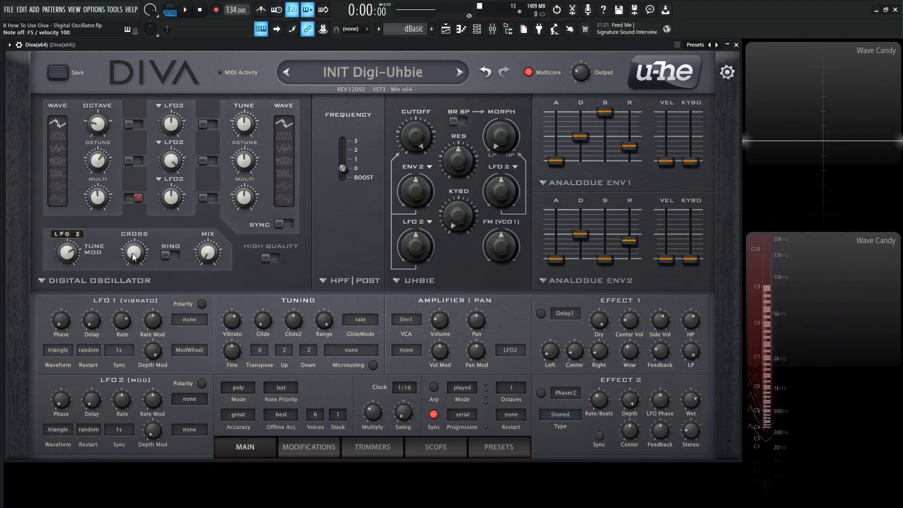
Step: Adjust the digital oscillator's Cross modulation amount
{"action": "left_click_drag", "start_coordinate": [133, 251], "coordinate": [134, 245]}
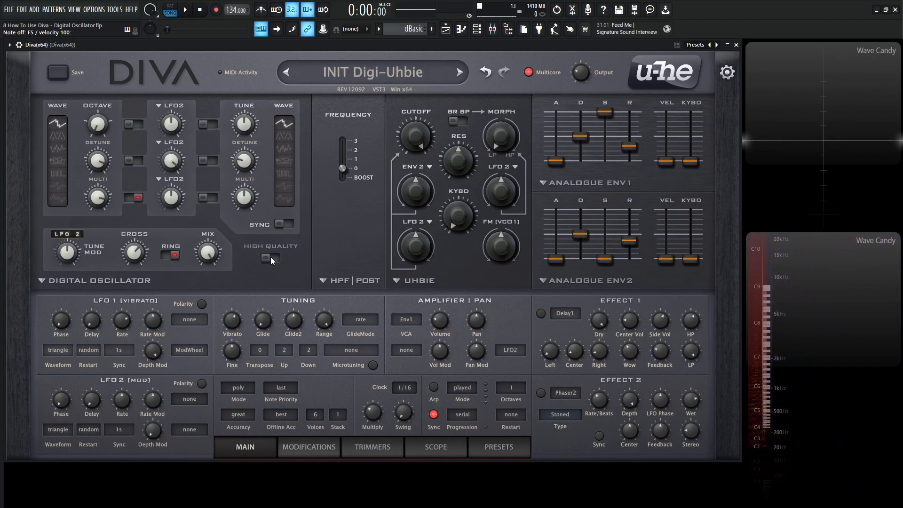
{"action": "left_click", "coordinate": [272, 259]}
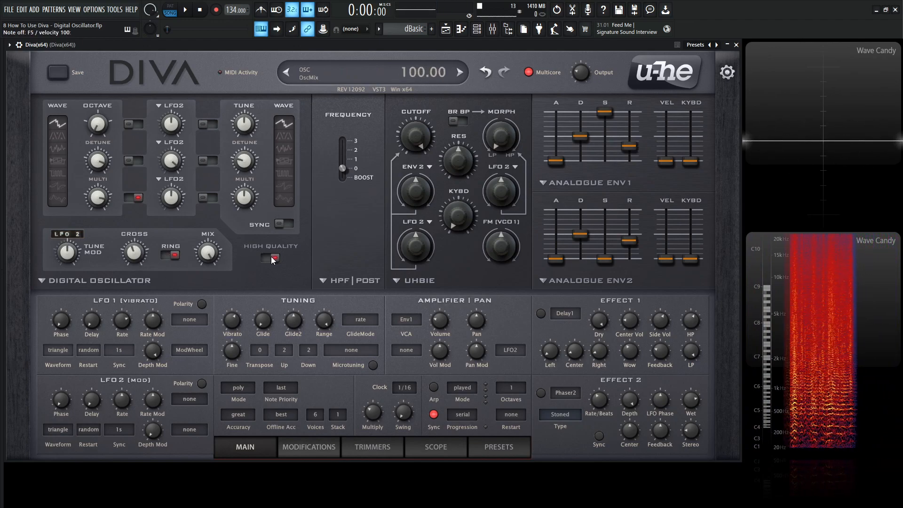
{"action": "left_click", "coordinate": [265, 258]}
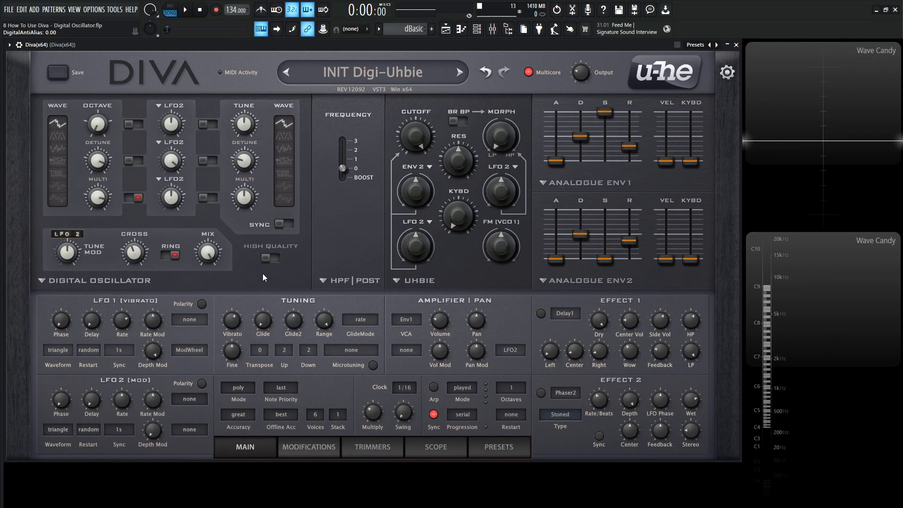
Step: Cycle oscillator 1 from Pulse to the next waveform, stack 3 voices, and set oscillator 2 to Multisaw
{"action": "left_click", "coordinate": [56, 177]}
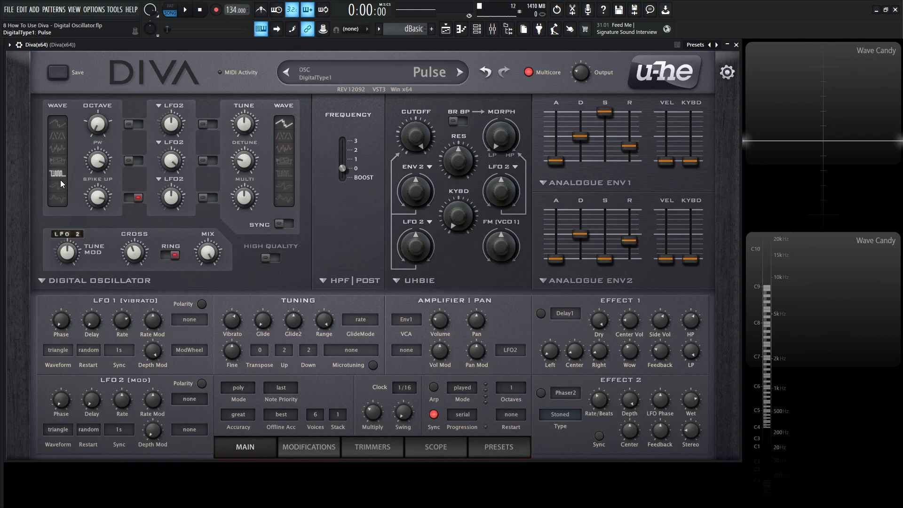
{"action": "left_click", "coordinate": [57, 162]}
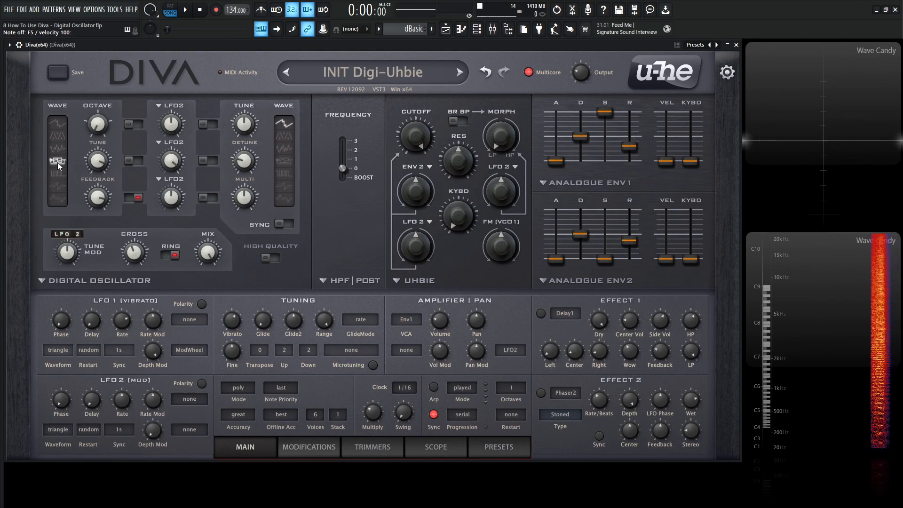
{"action": "mouse_move", "coordinate": [69, 110]}
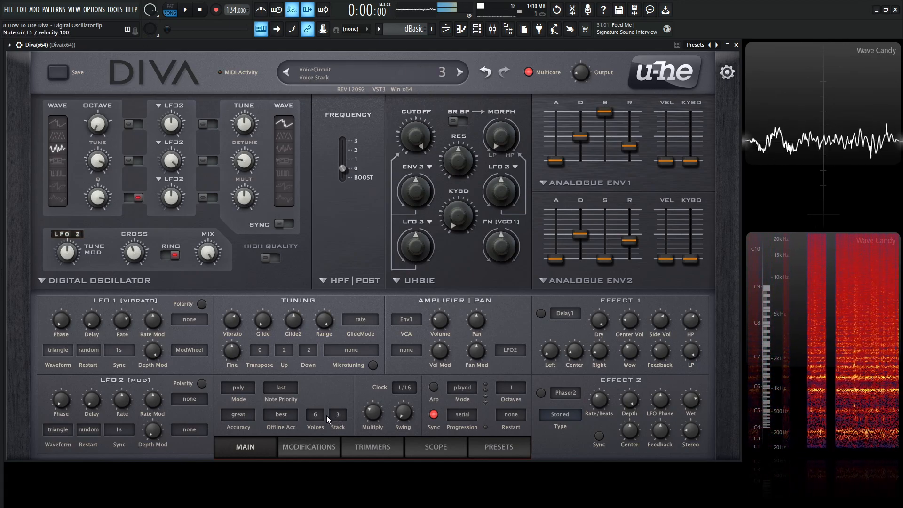
{"action": "left_click", "coordinate": [284, 72]}
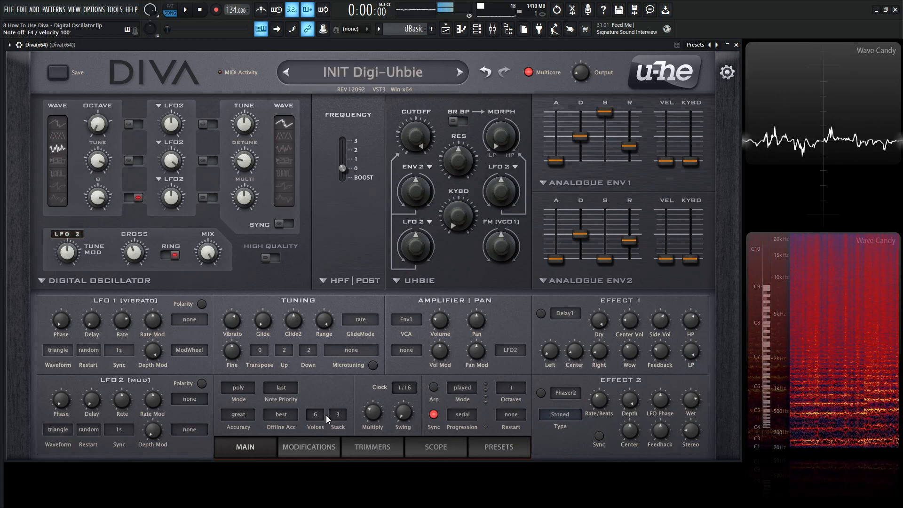
{"action": "left_click", "coordinate": [459, 72]}
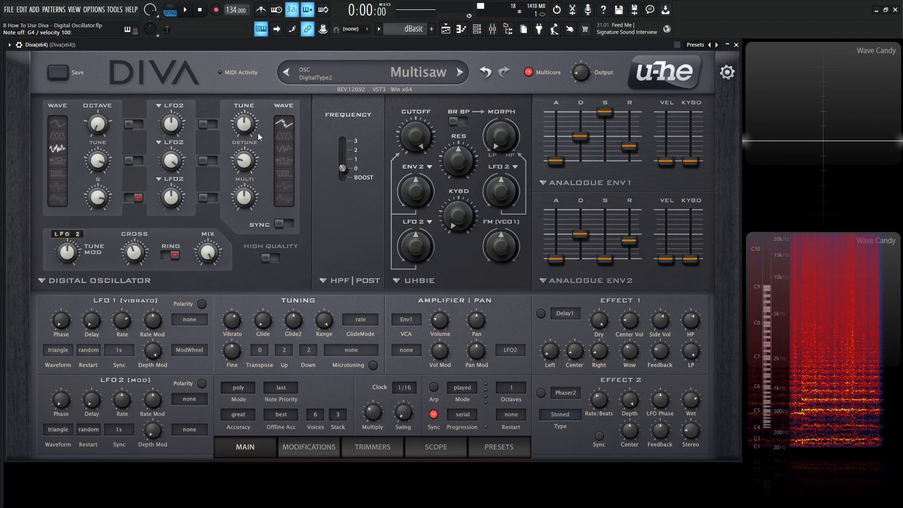